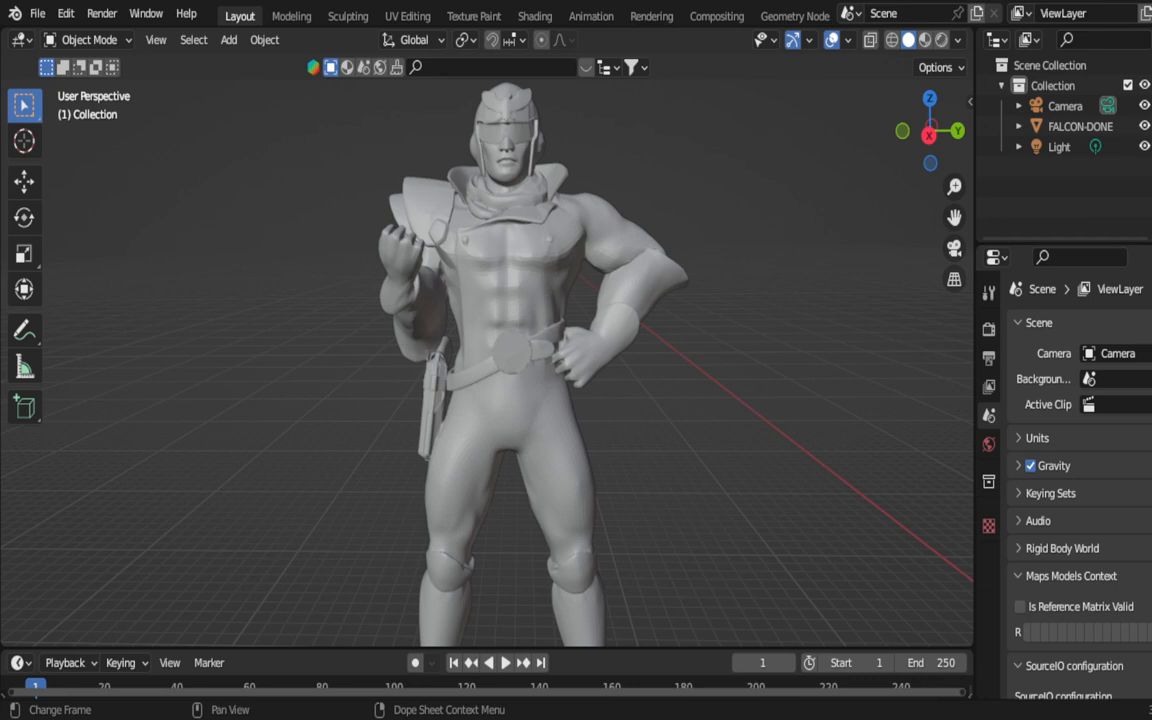
mouse_move(375, 318)
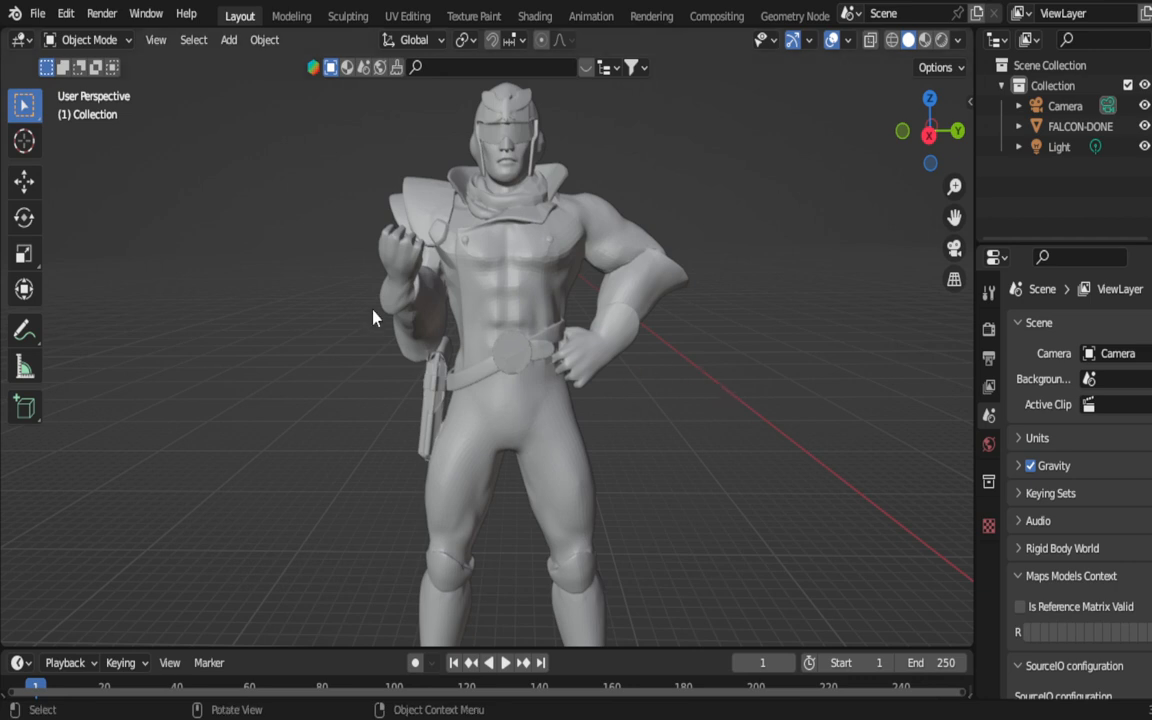
Step: Select the FALCON-DONE character model in the viewport
click(480, 315)
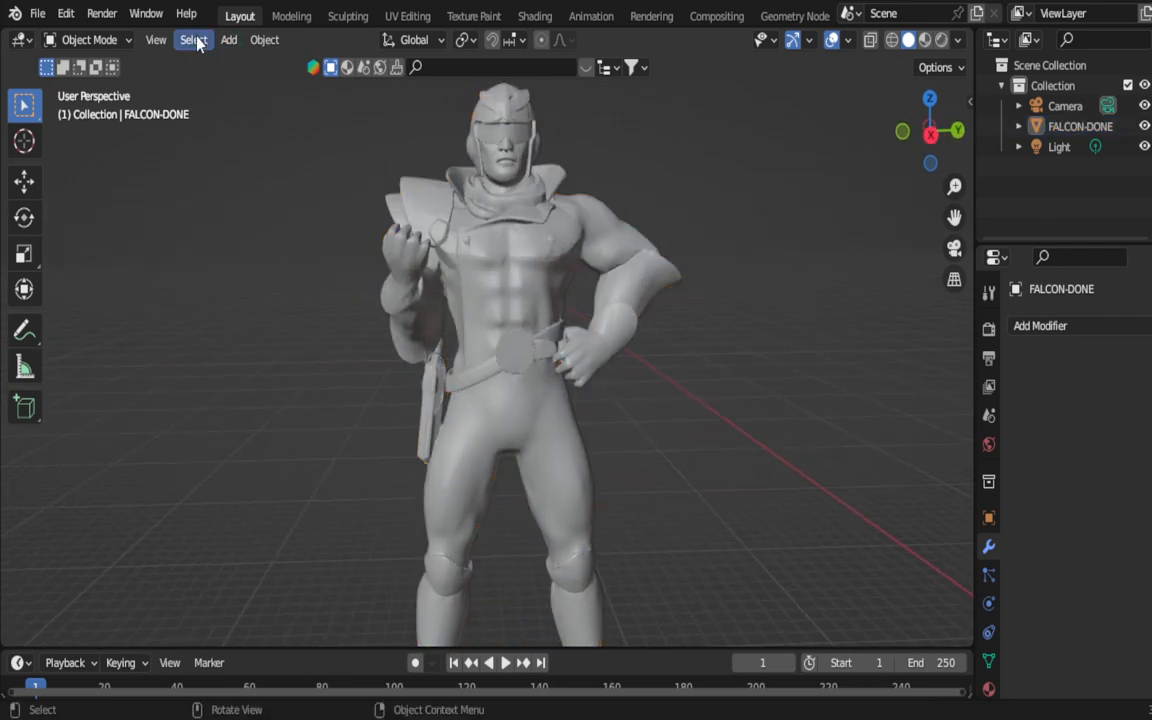
Step: Add a new plane mesh to the scene from the Add menu
click(229, 39)
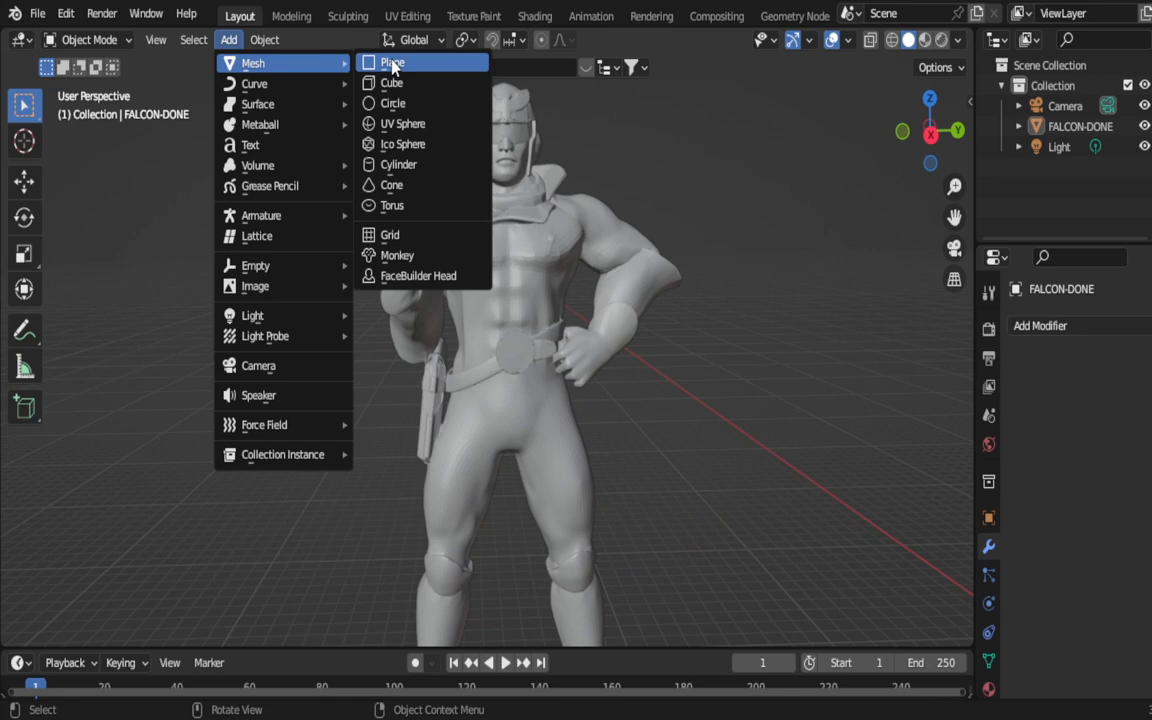
click(391, 62)
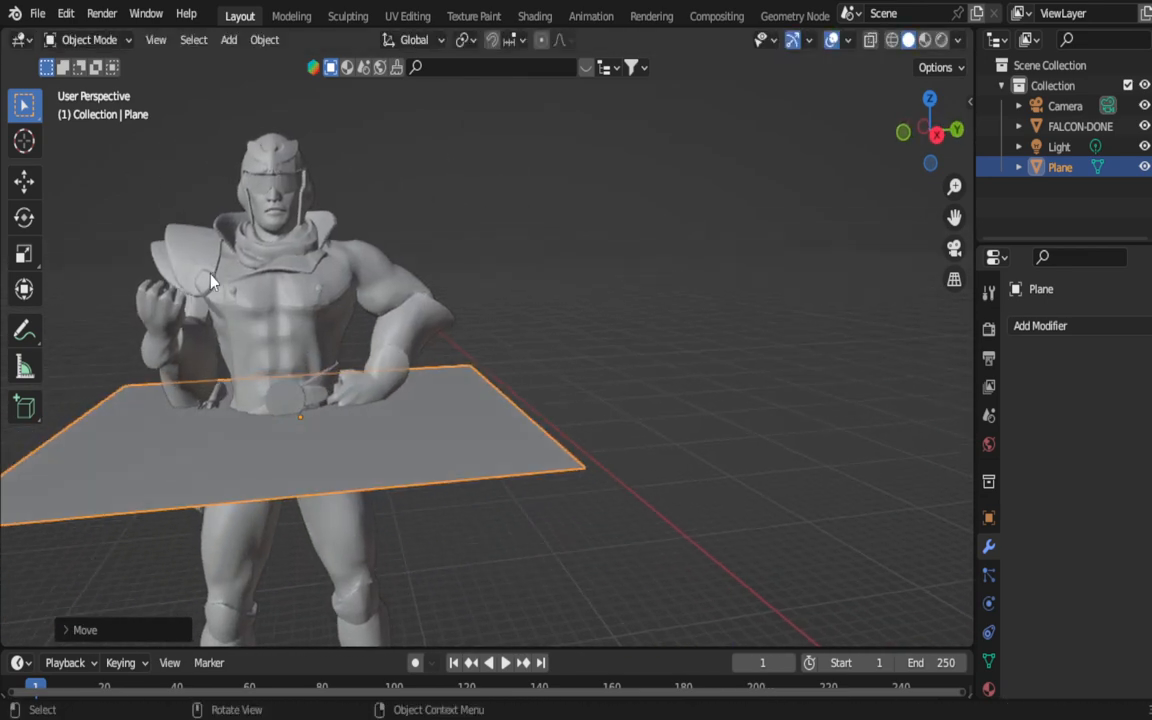
Step: Subdivide the waist plane in Edit Mode
key(Tab)
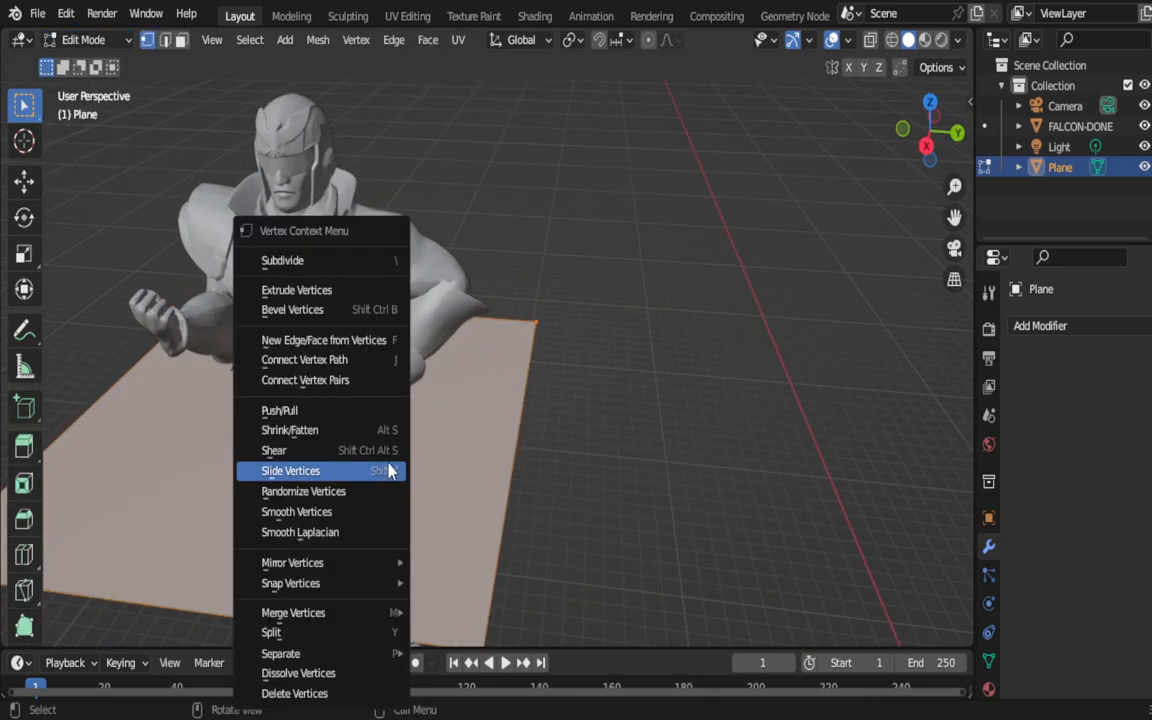
click(282, 260)
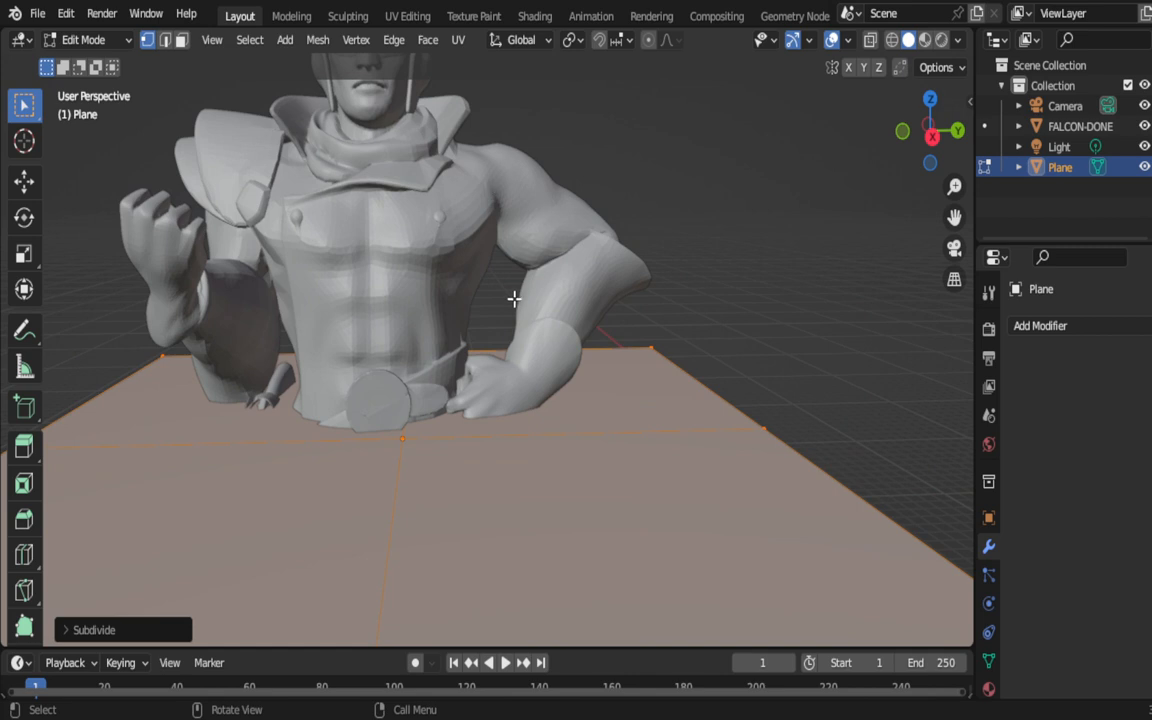
mouse_move(232, 275)
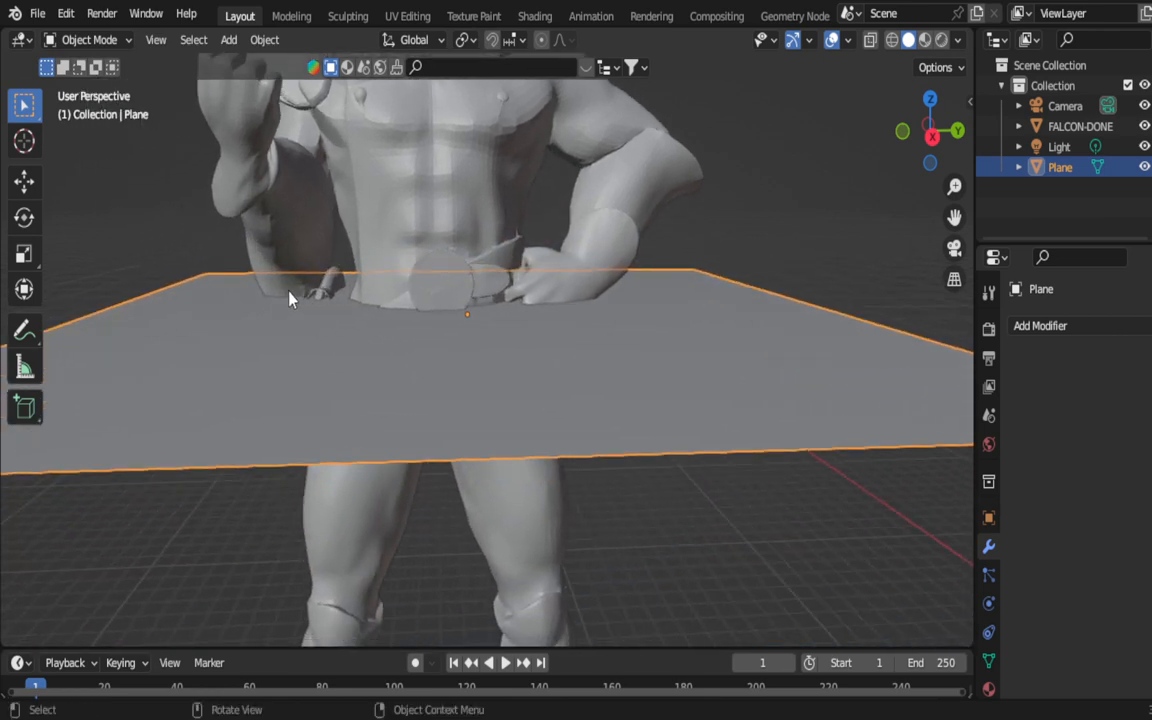
mouse_move(988, 570)
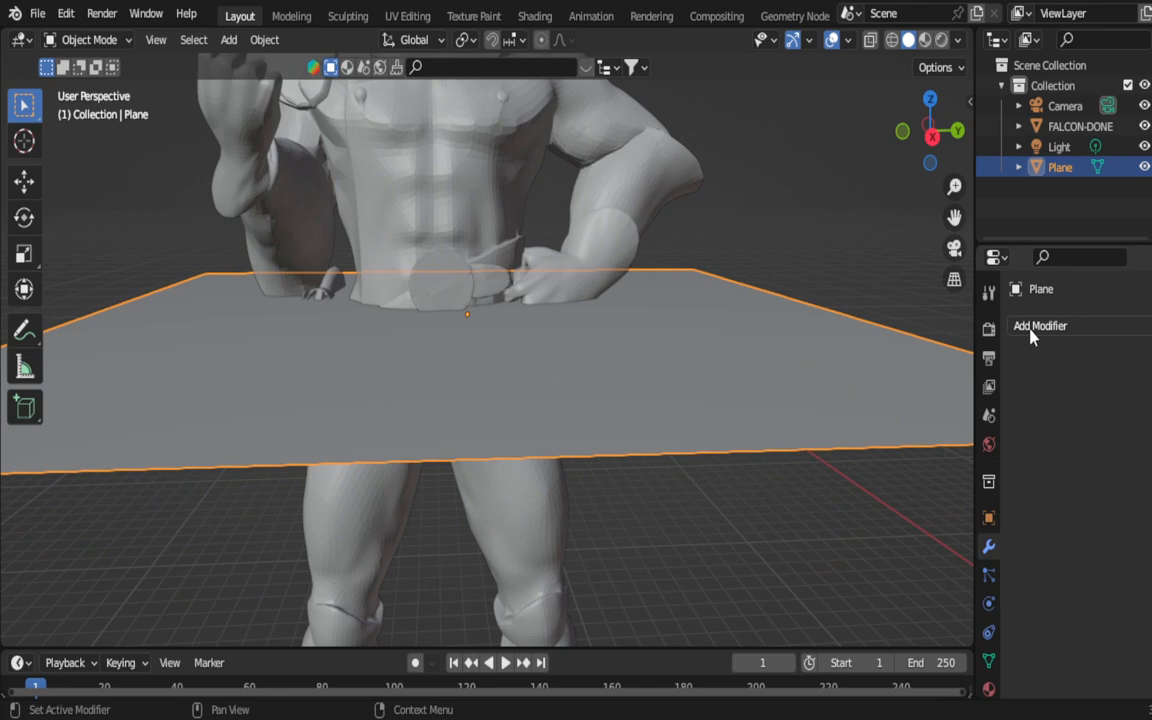
Step: Bring up the Add Modifier list for the waist plane
click(1040, 325)
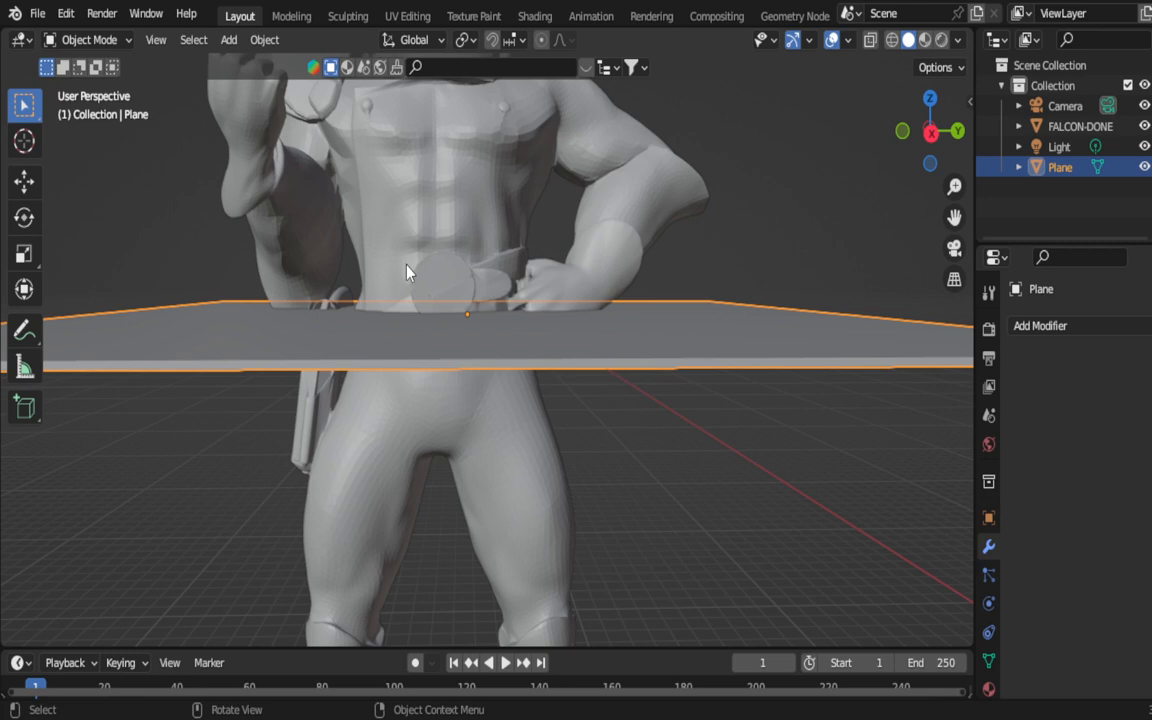
mouse_move(418, 278)
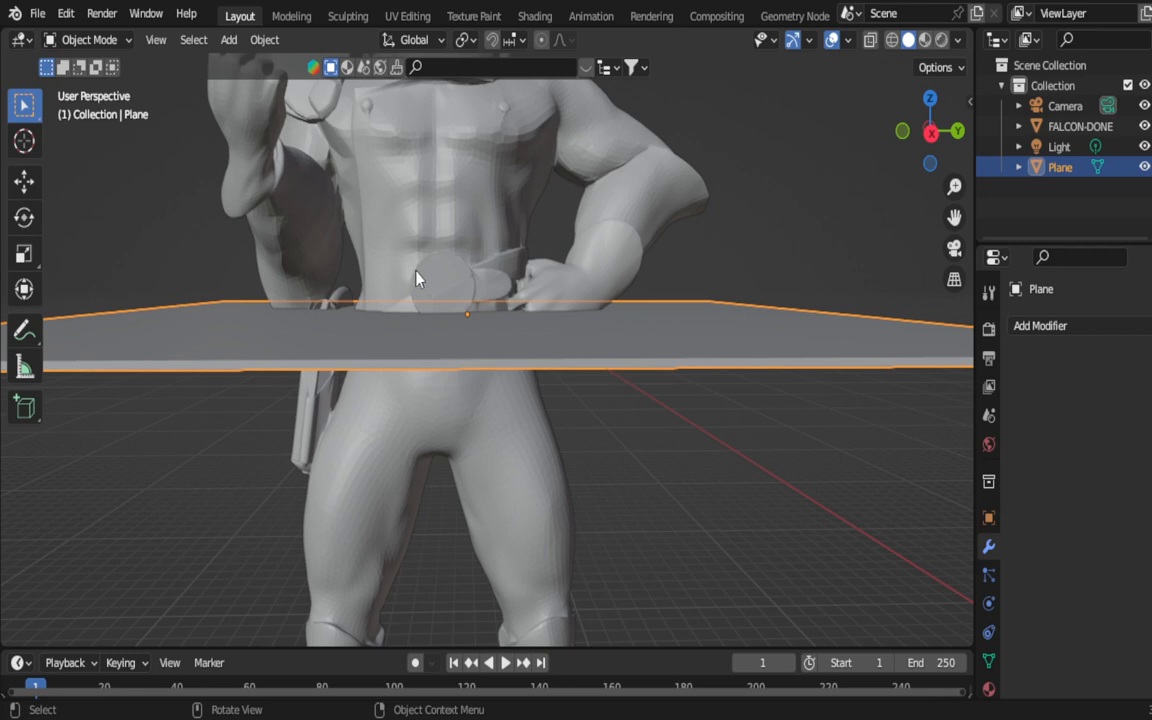
mouse_move(420, 268)
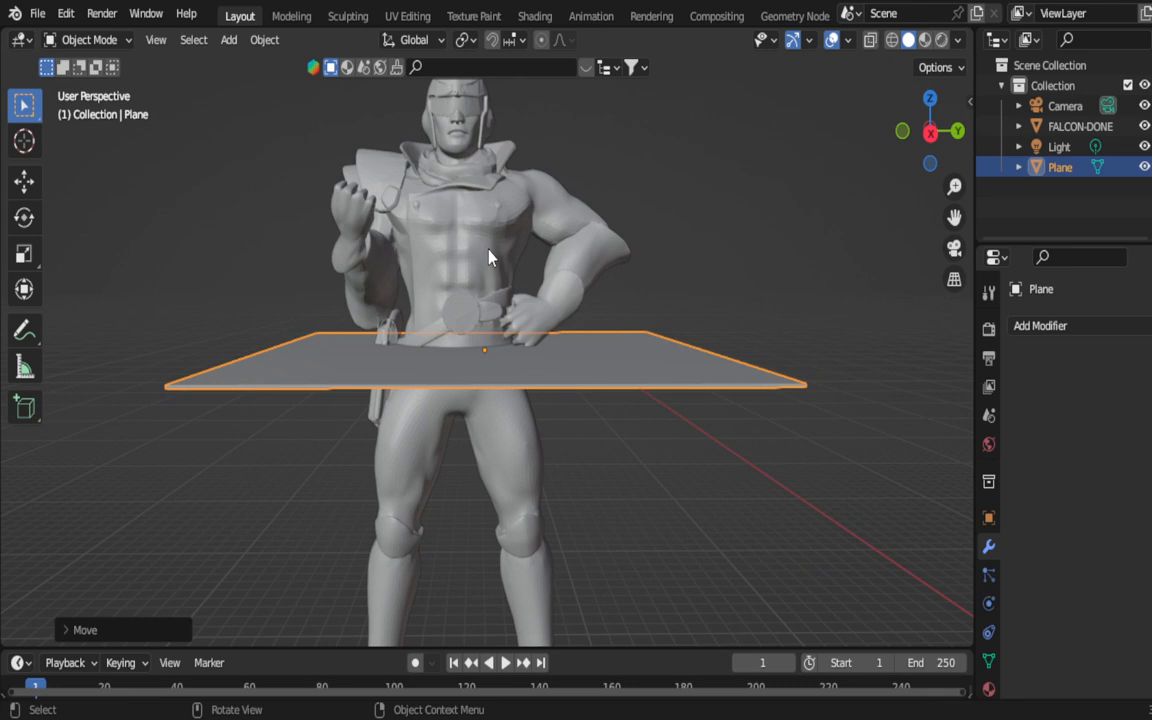
mouse_move(655, 367)
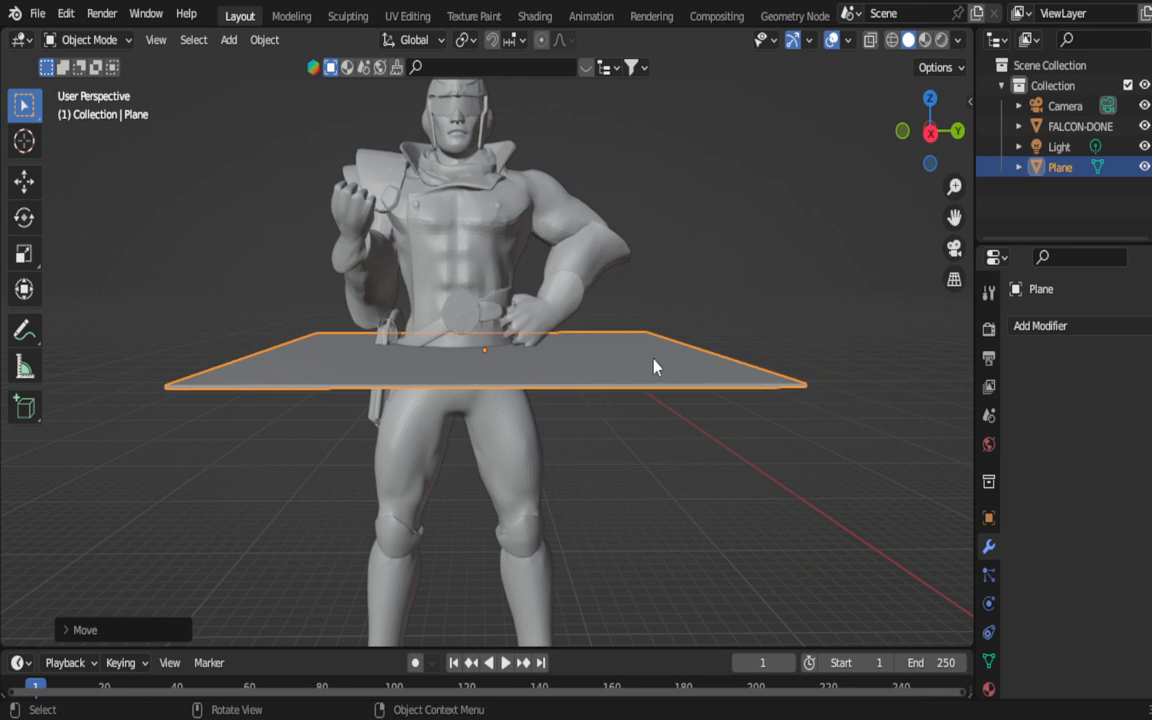
mouse_move(480, 263)
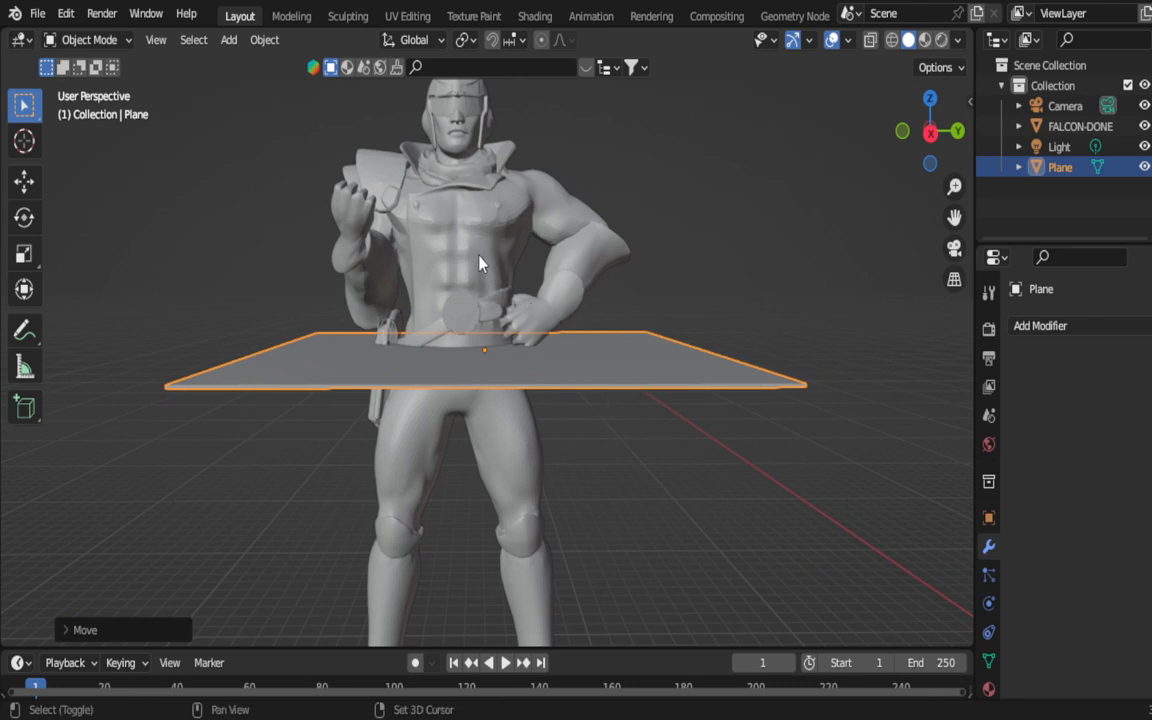
Step: Select the character together with the waist plane, character active
click(530, 300)
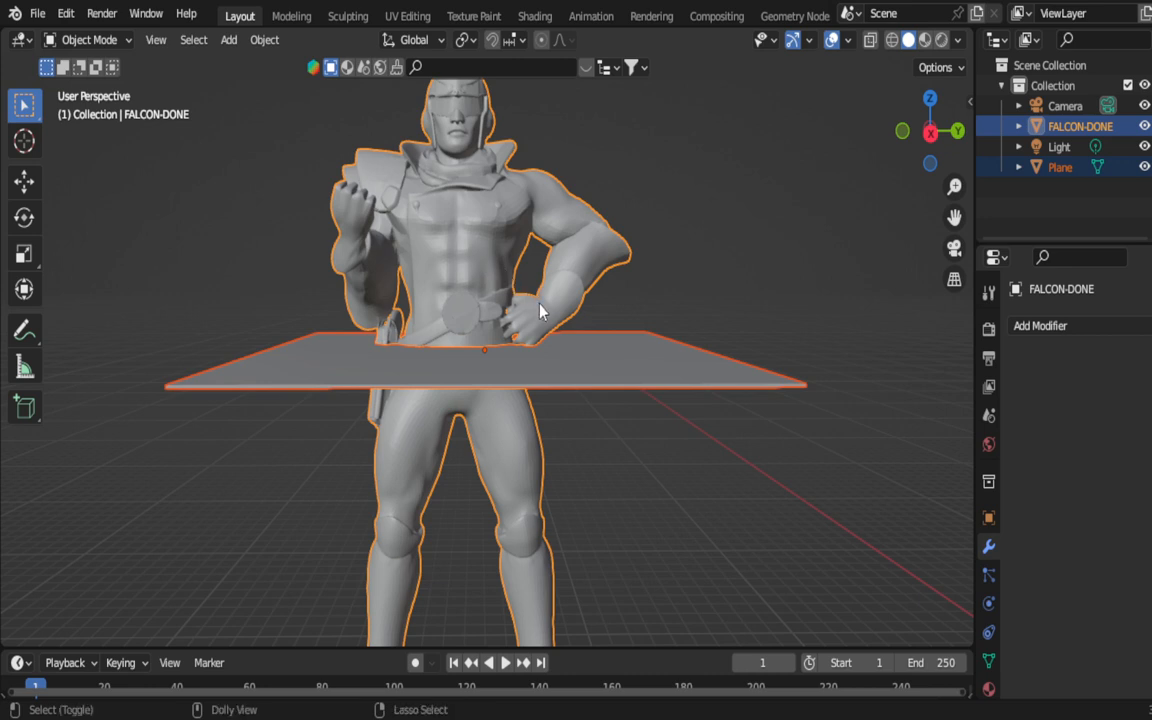
mouse_move(547, 318)
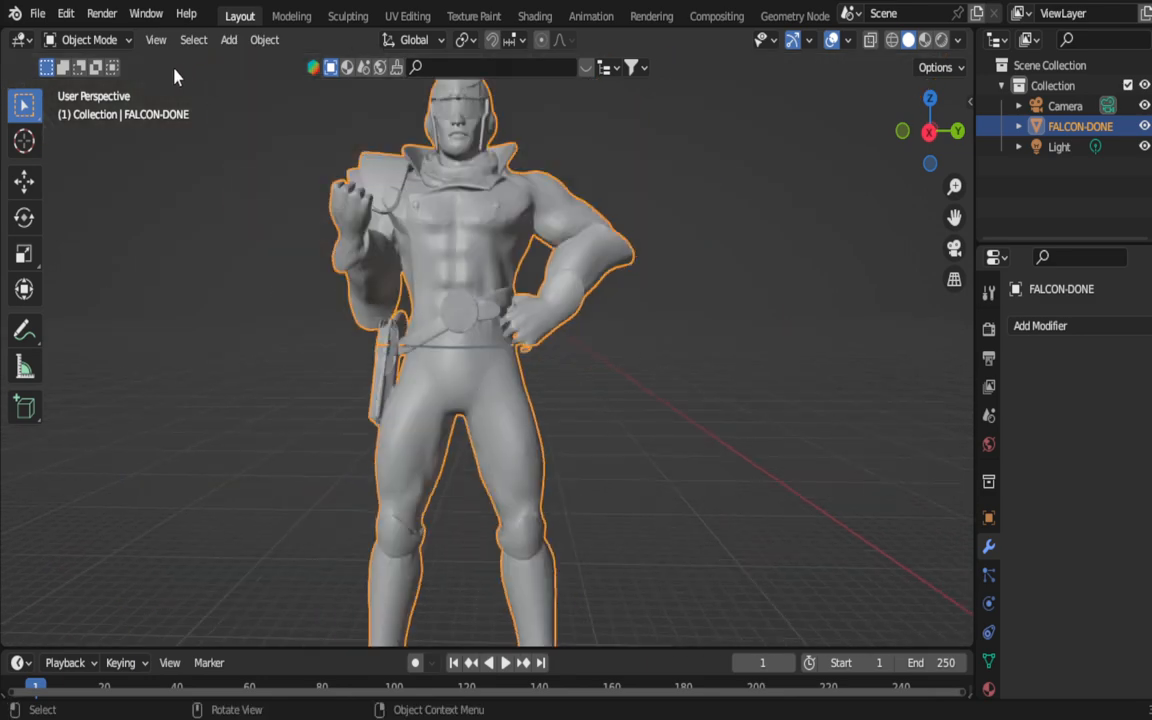
Step: Separate the character mesh by loose parts into four objects, returning to Object Mode
click(88, 39)
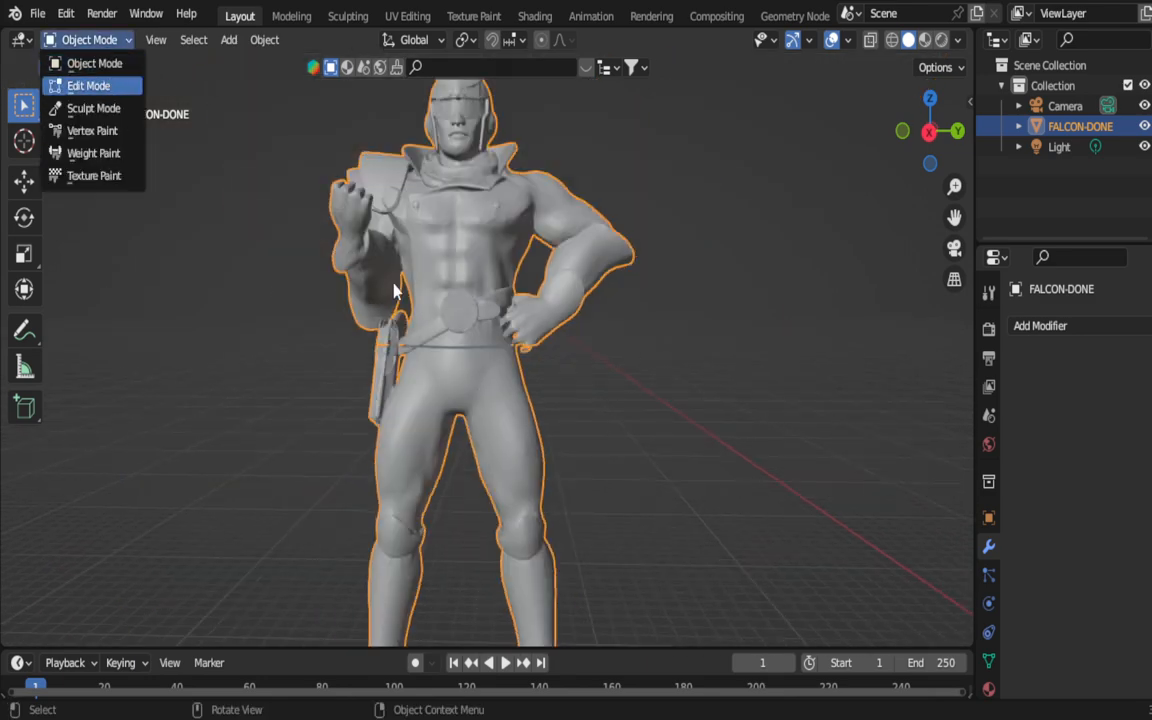
click(88, 85)
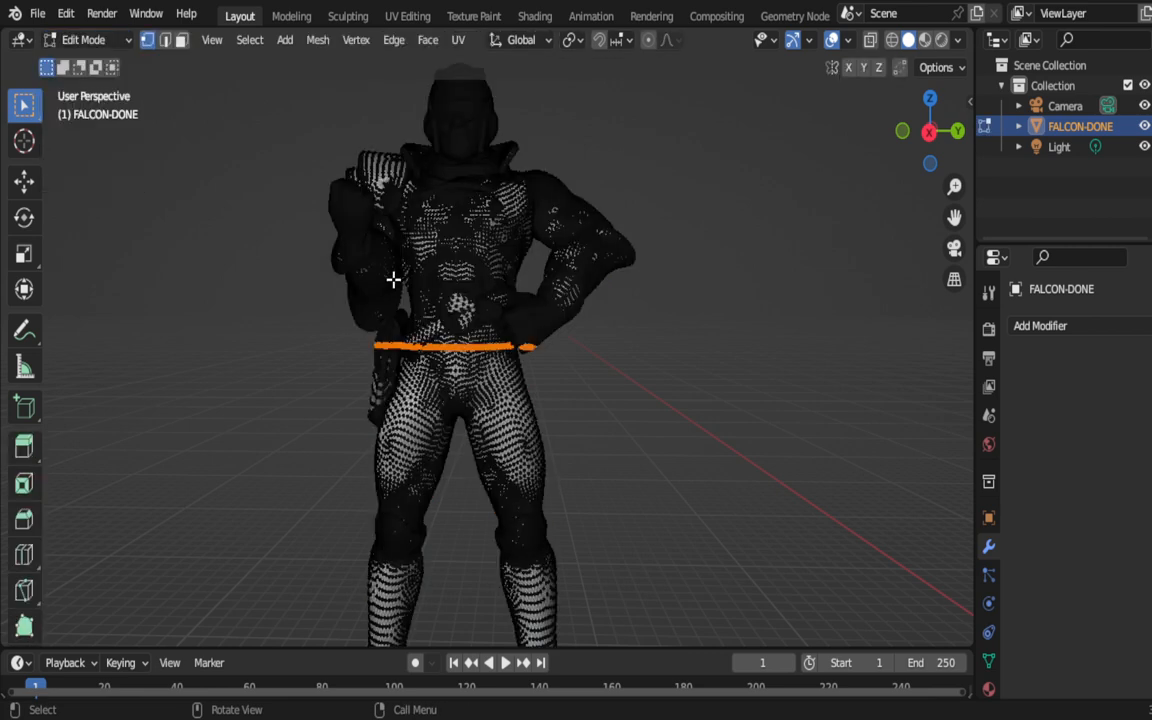
key(p)
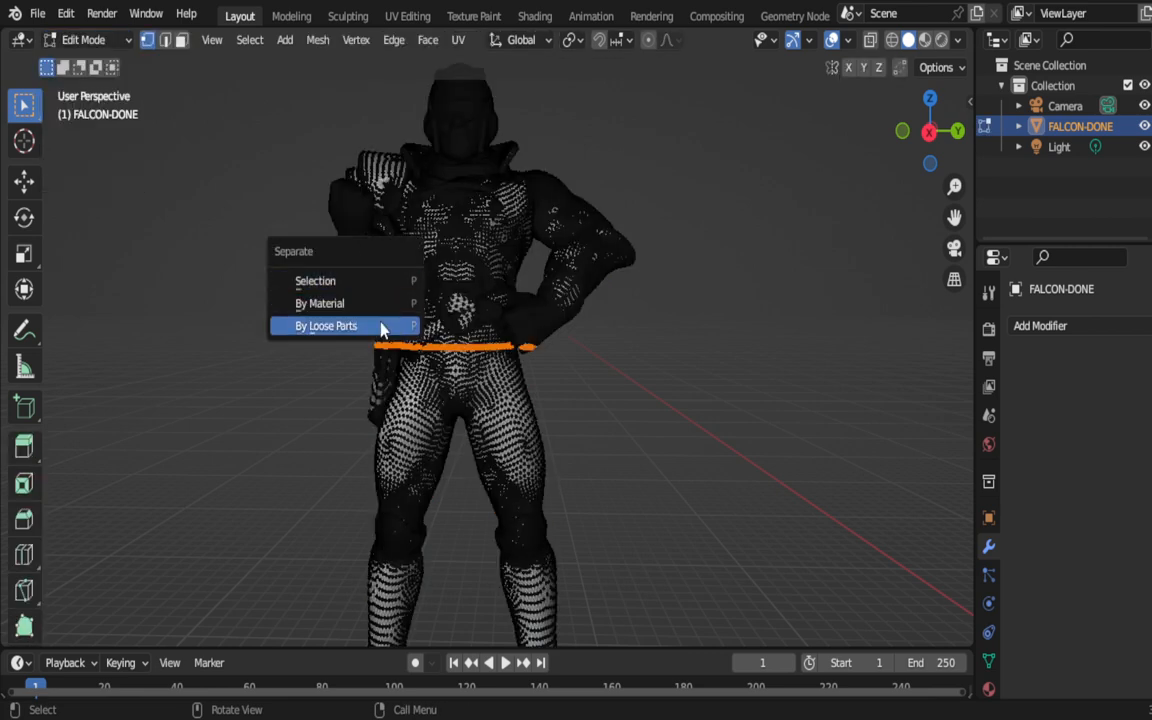
click(326, 325)
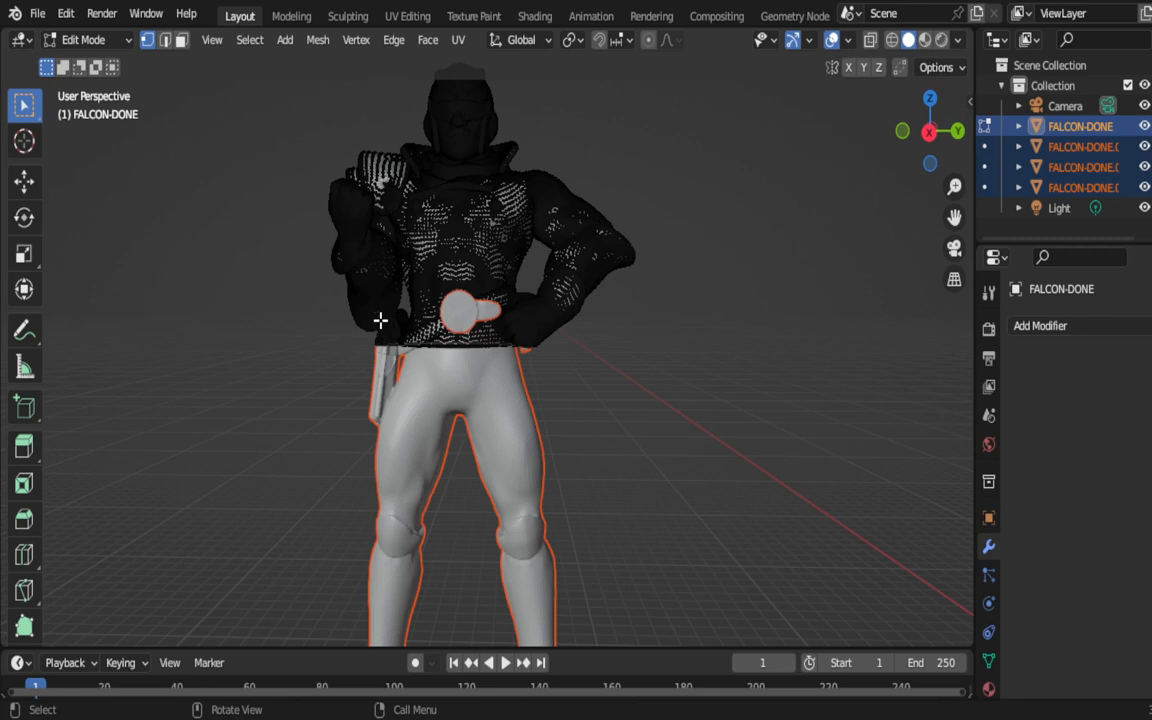
key(Tab)
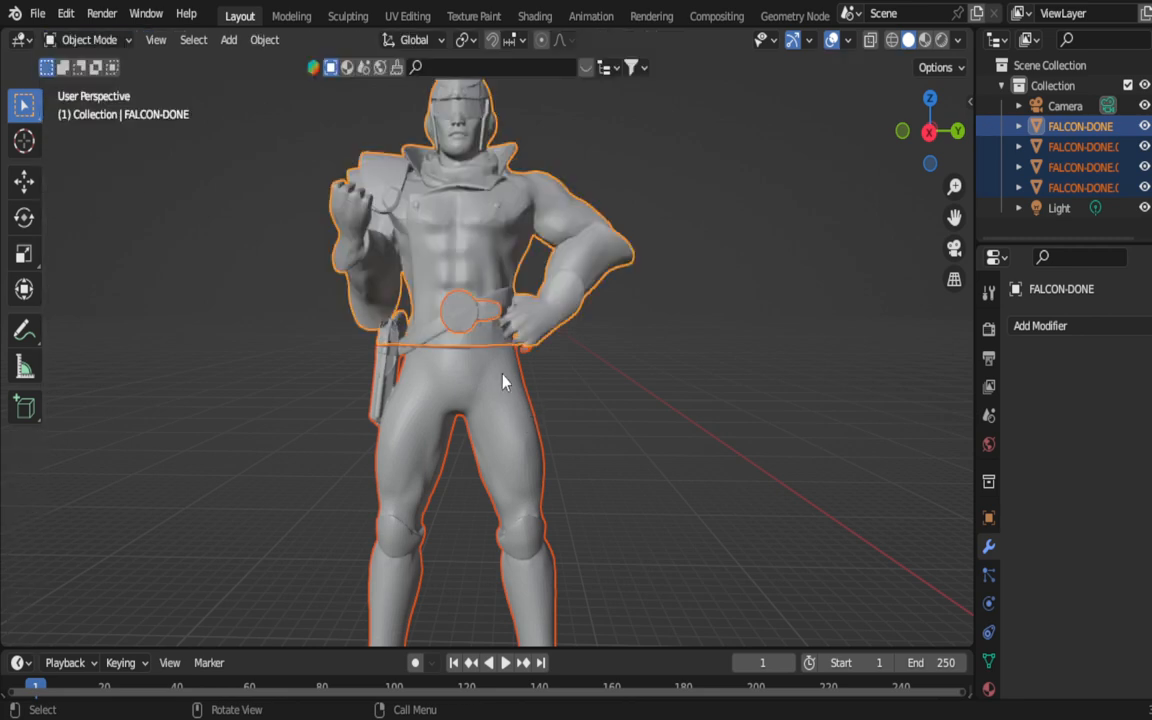